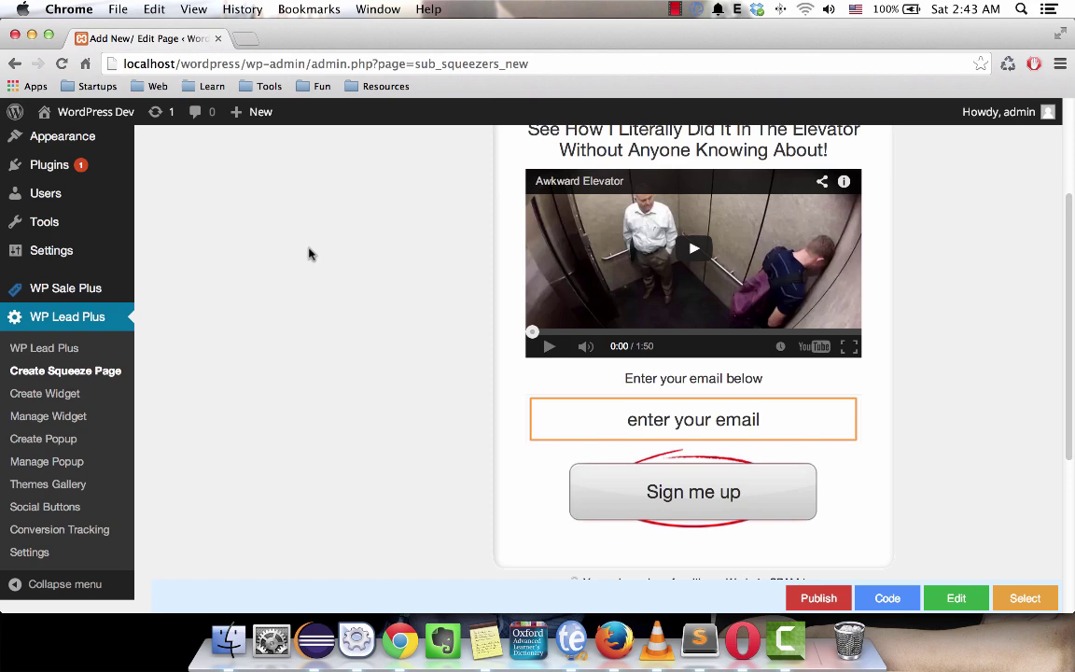
mouse_move(649, 589)
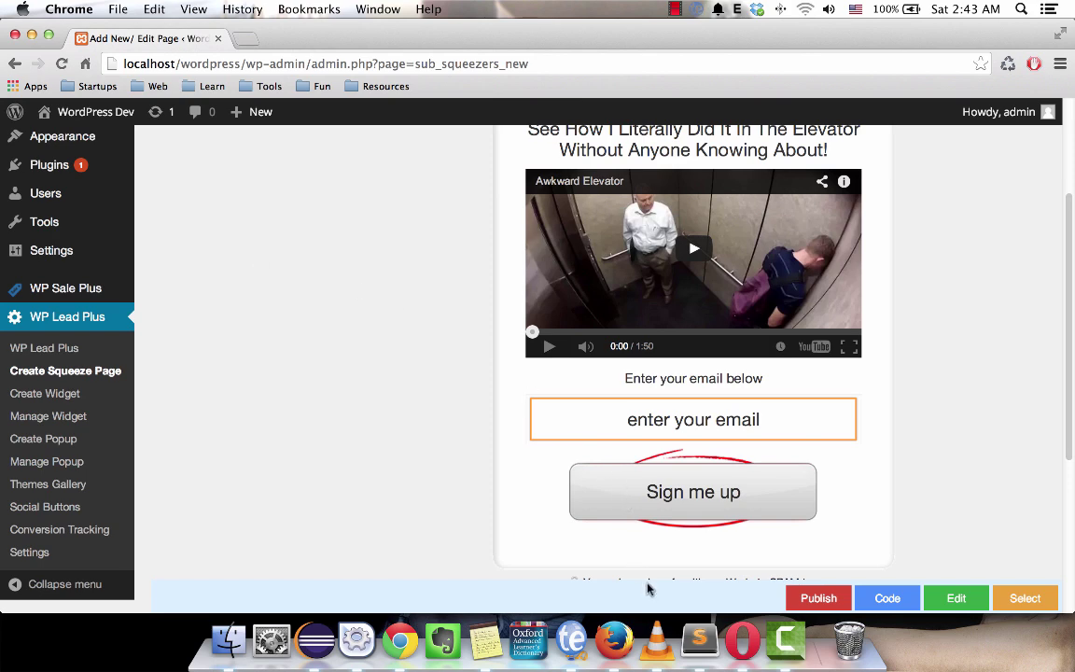
- Switch from Chrome to the AWeber form code in Sublime Text
click(698, 640)
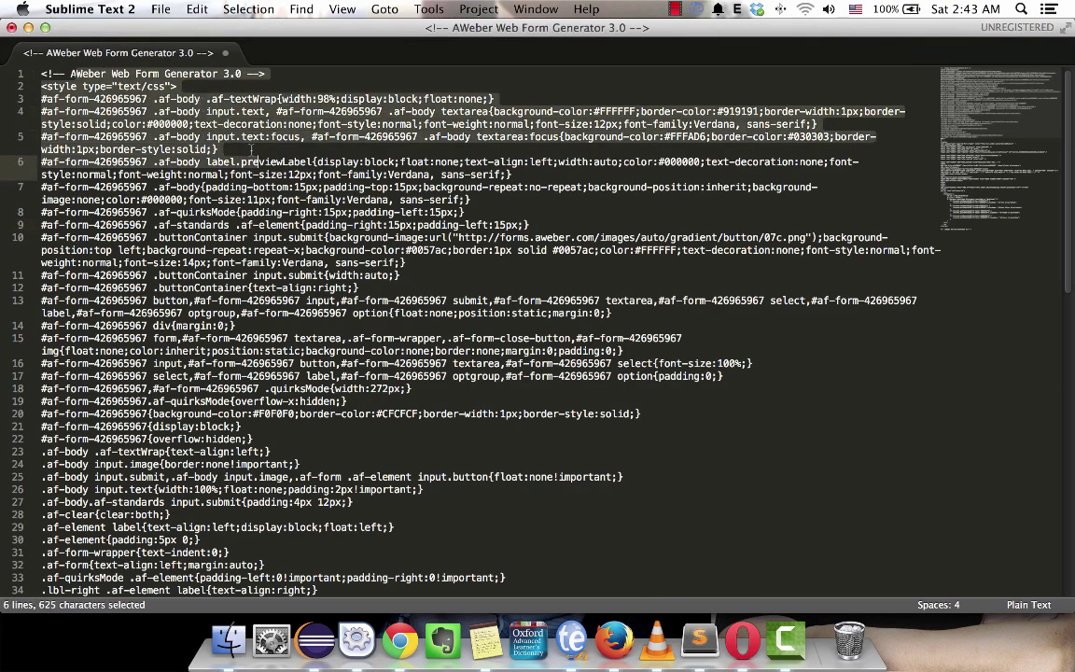
scroll(down, 3)
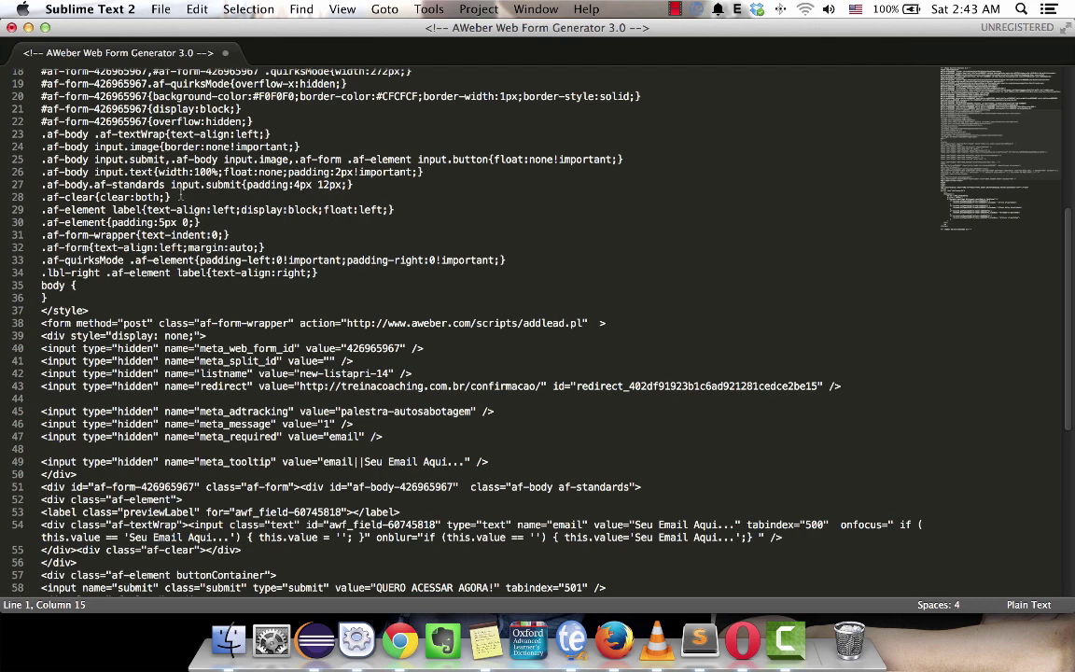
scroll(up, 3)
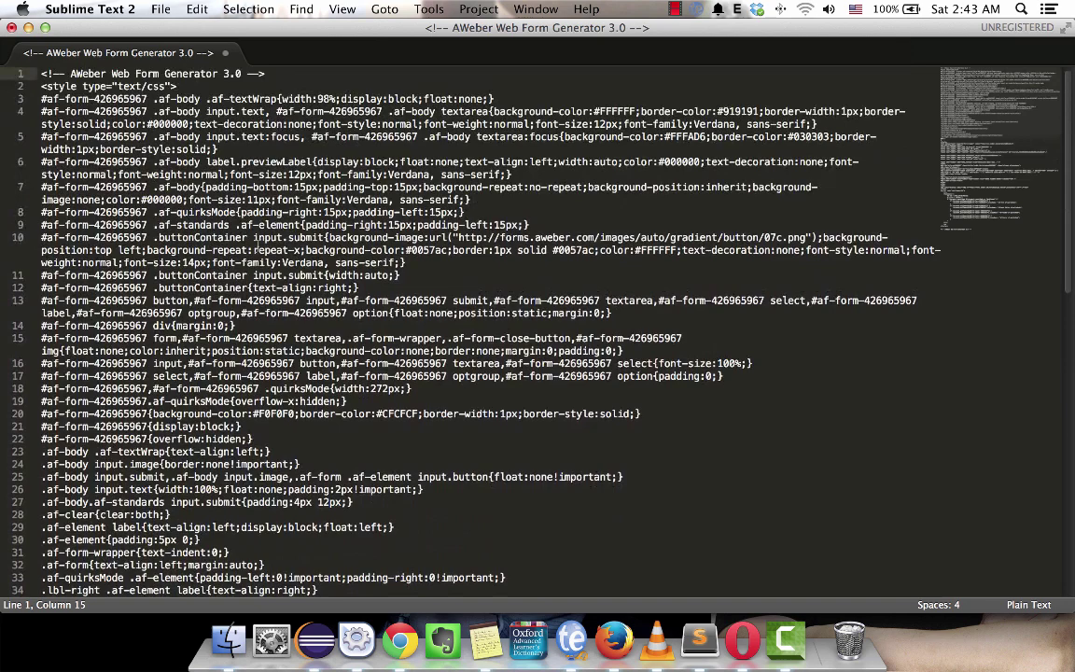
scroll(down, 3)
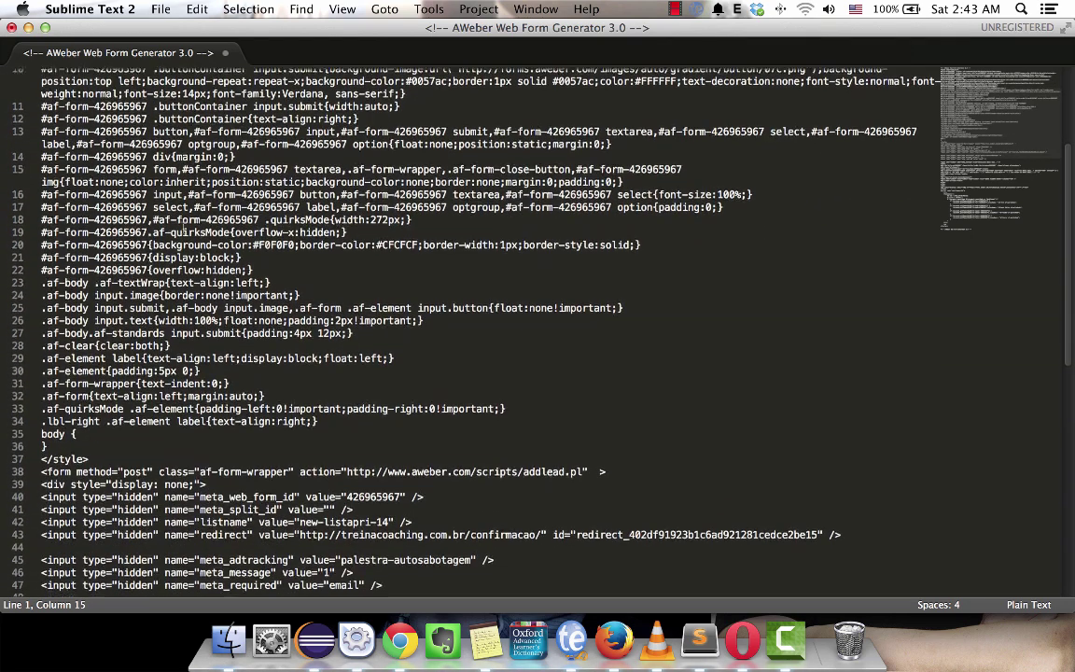
click(273, 258)
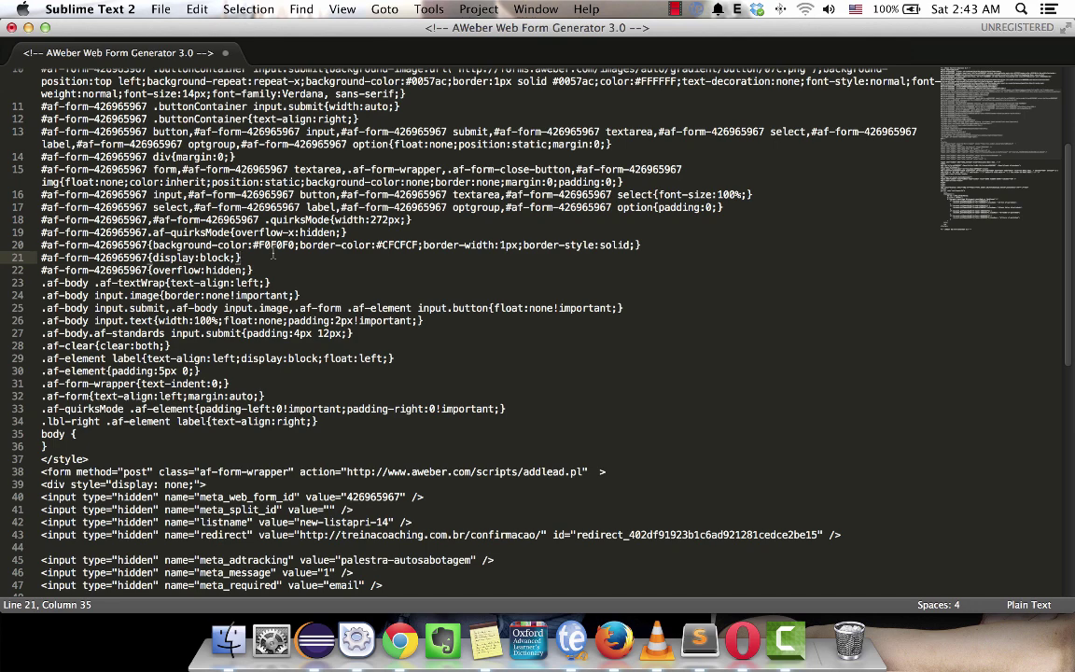
scroll(down, 3)
text(<)
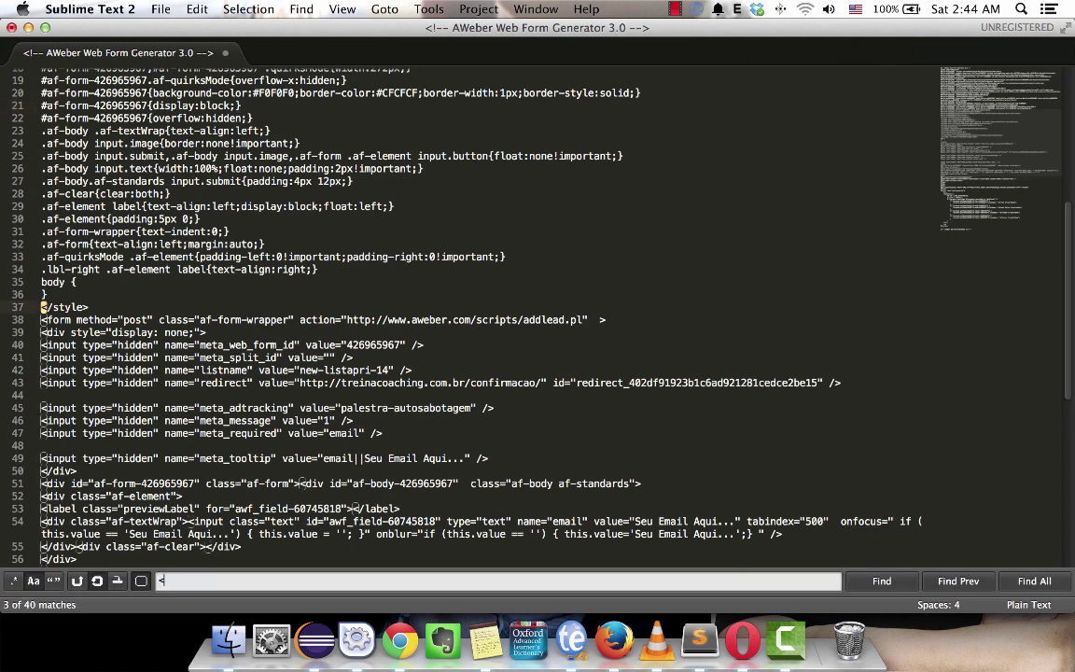
- Search the AWeber code for '<input', finding 10 input tags
text(input)
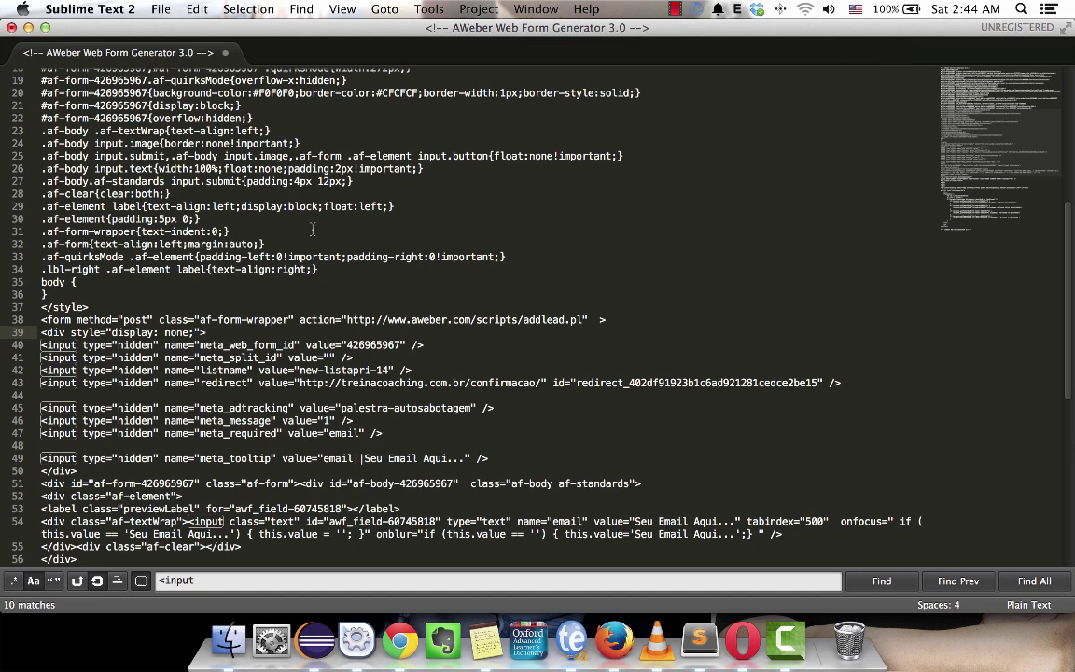
mouse_move(417, 272)
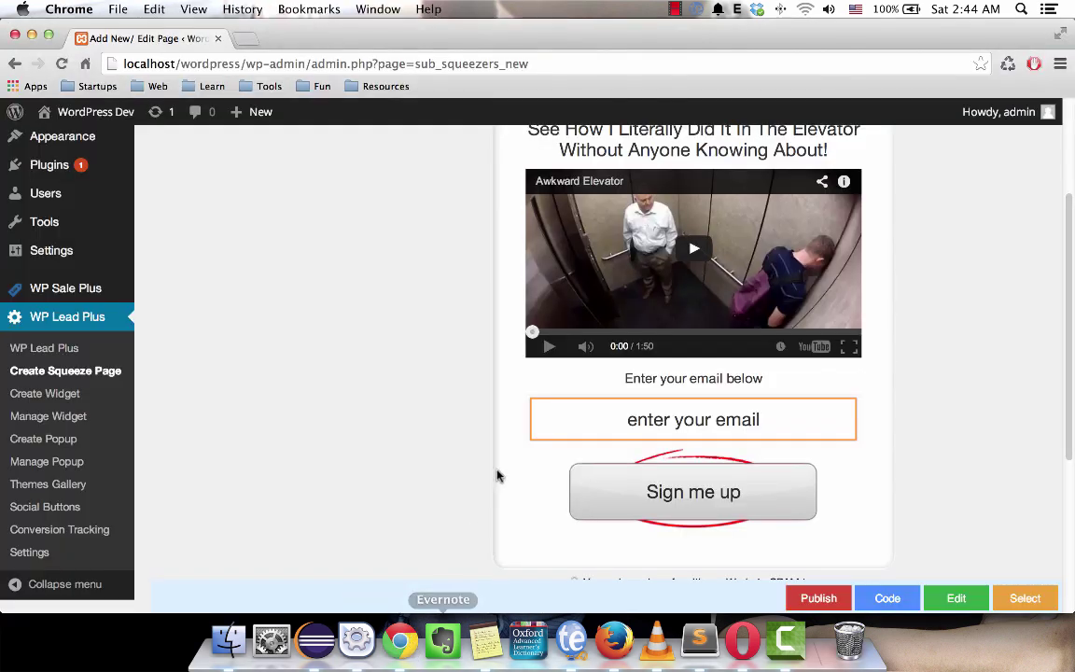
- Paste the AWeber HTML form code into the squeeze page's custom code box
scroll(up, 3)
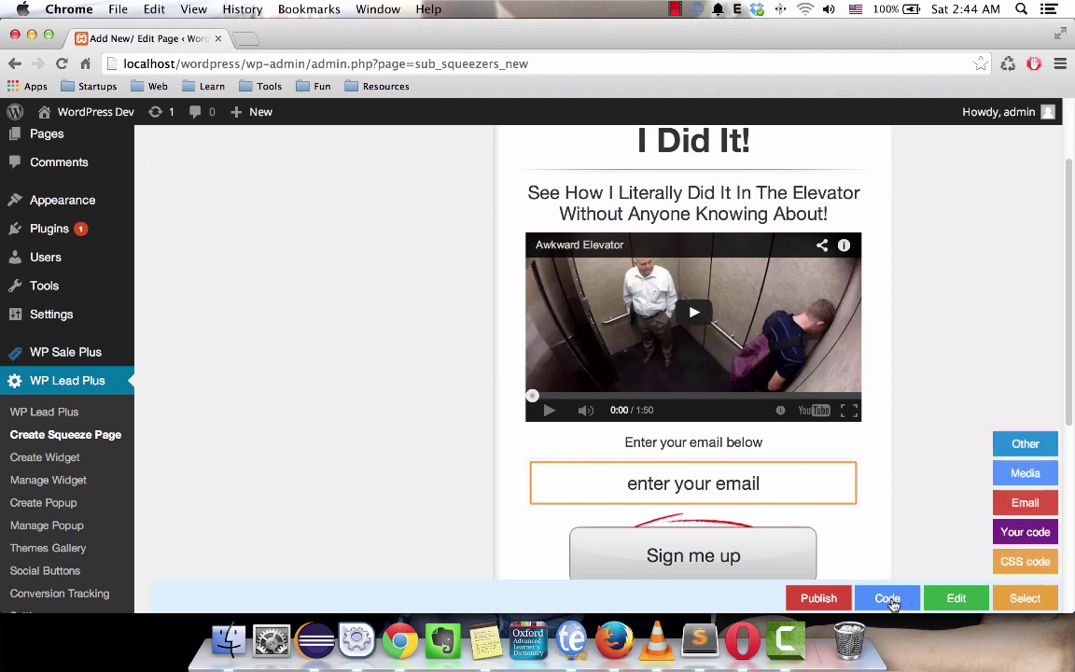
click(886, 598)
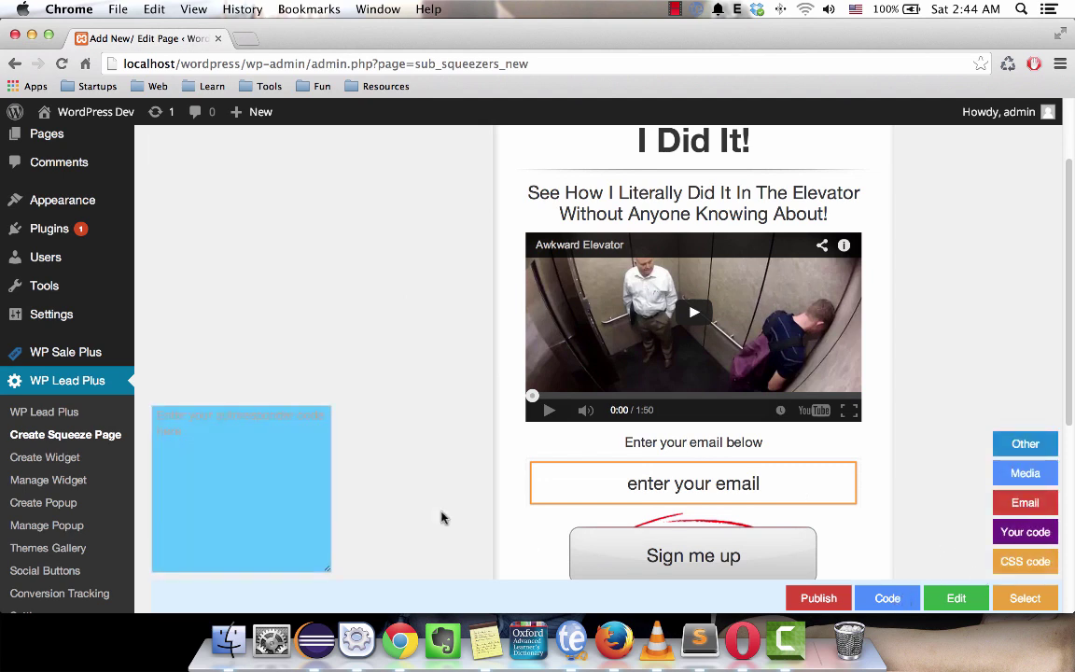
right_click(194, 431)
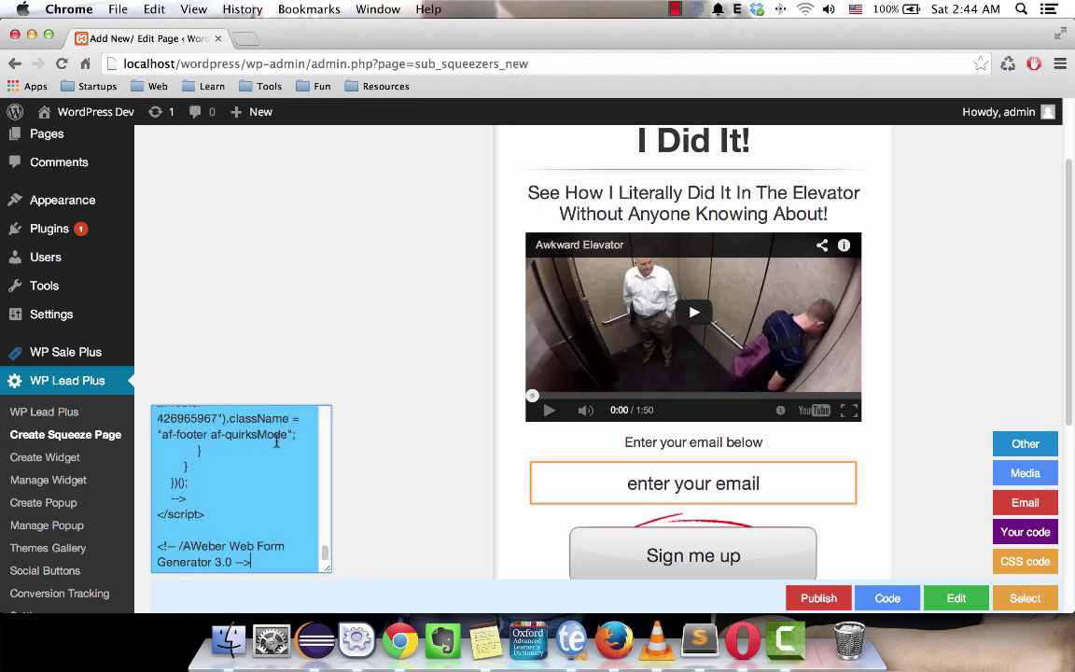
scroll(down, 3)
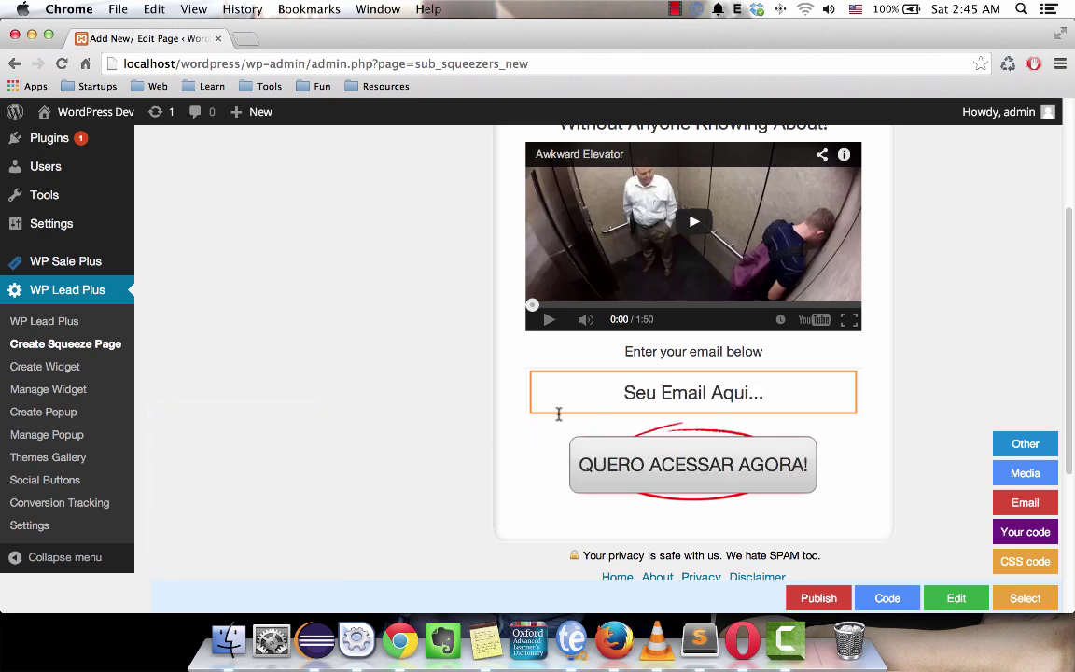
mouse_move(578, 433)
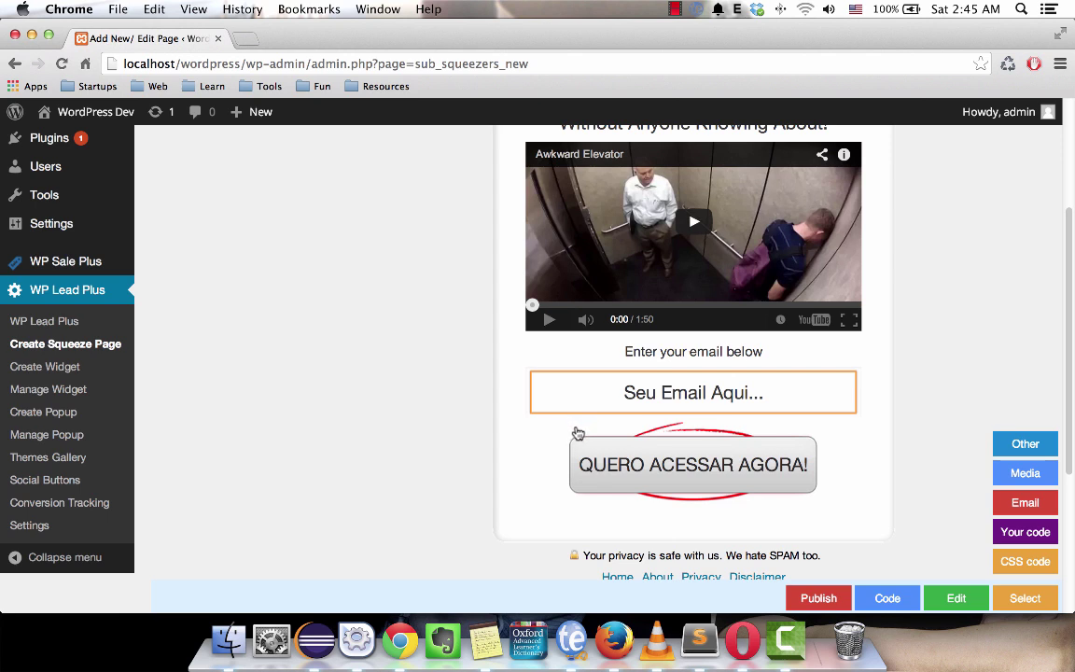
mouse_move(492, 432)
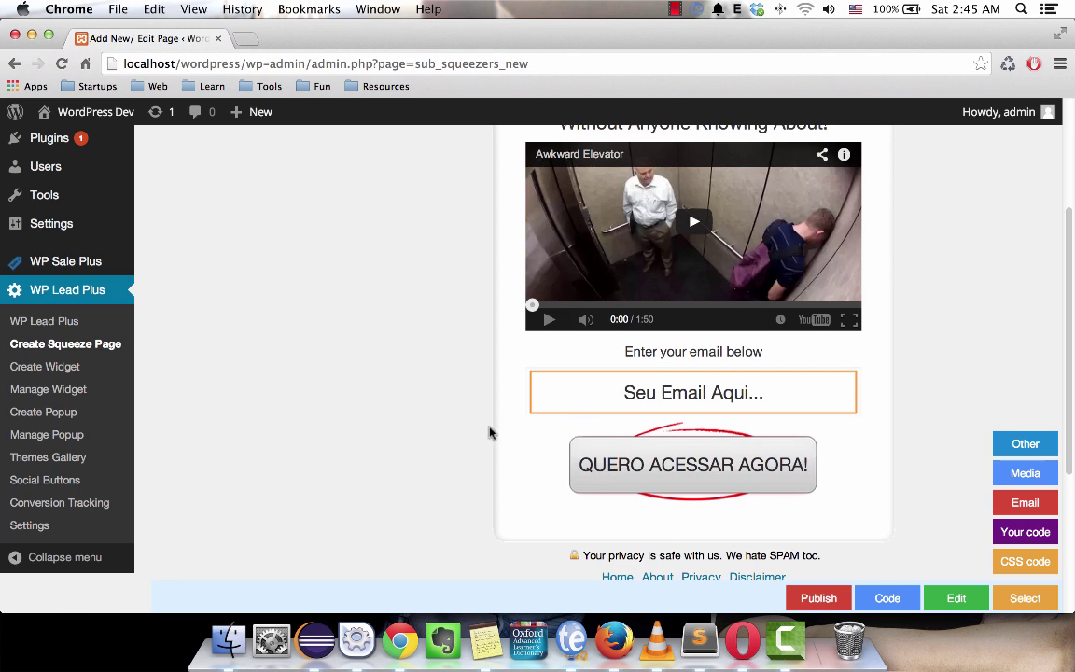
- Scroll the squeeze page to review the 'Seu Email Aqui...' and 'QUERO ACESSAR AGORA!' form
scroll(up, 3)
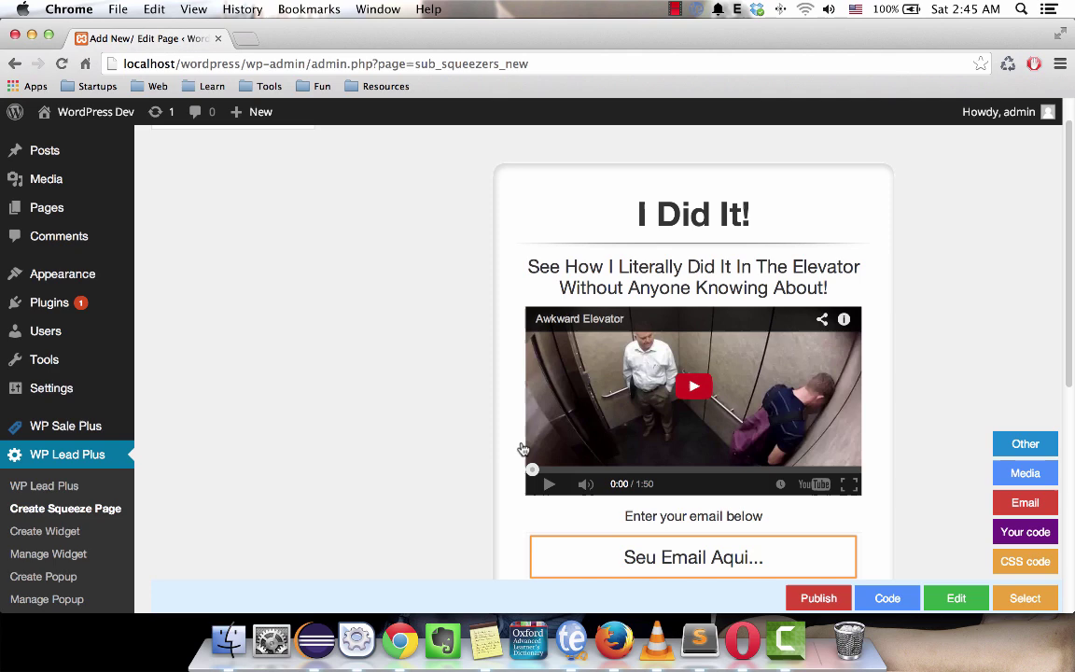
scroll(down, 3)
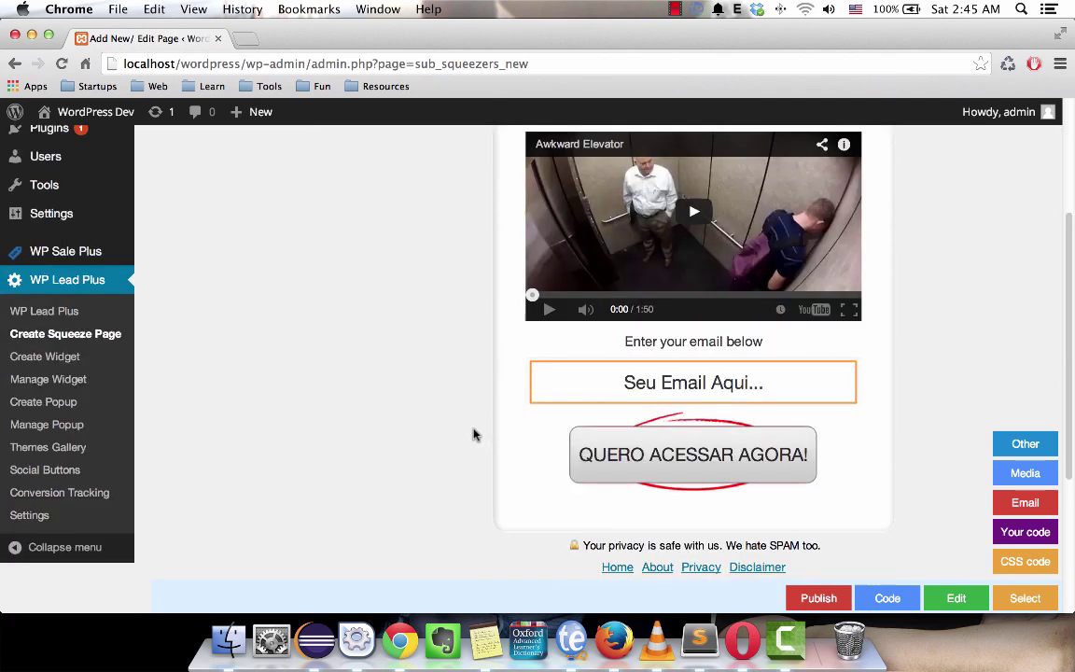